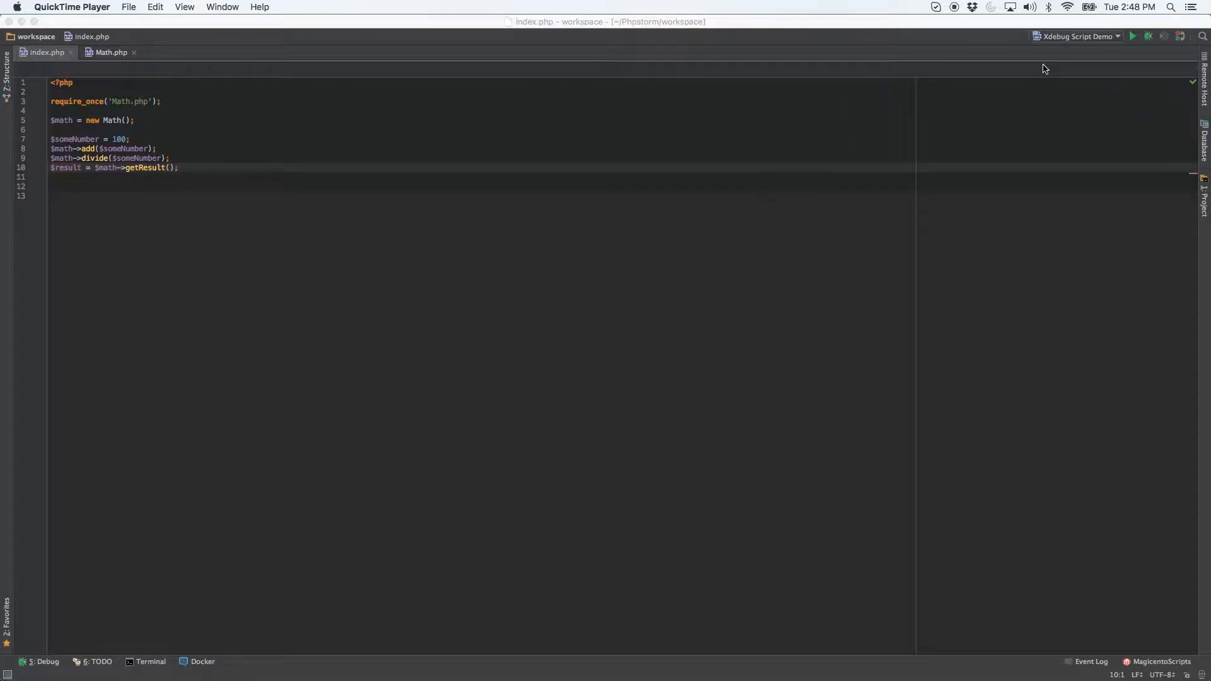
mouse_move(667, 88)
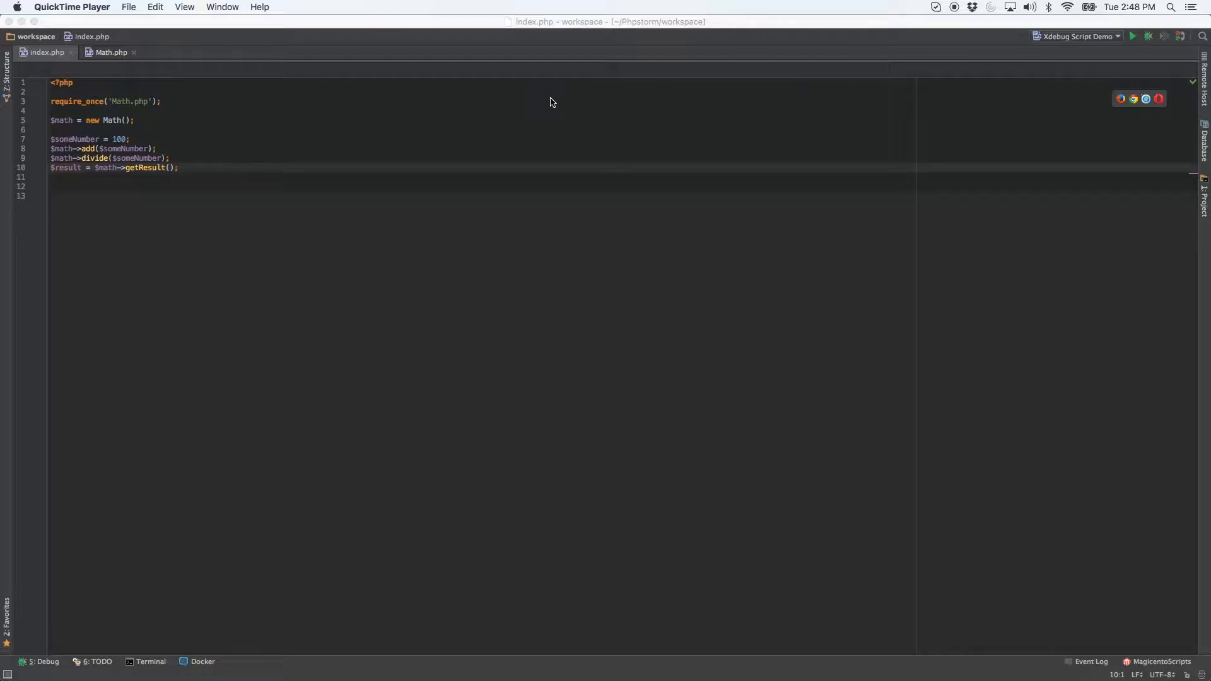
mouse_move(190, 220)
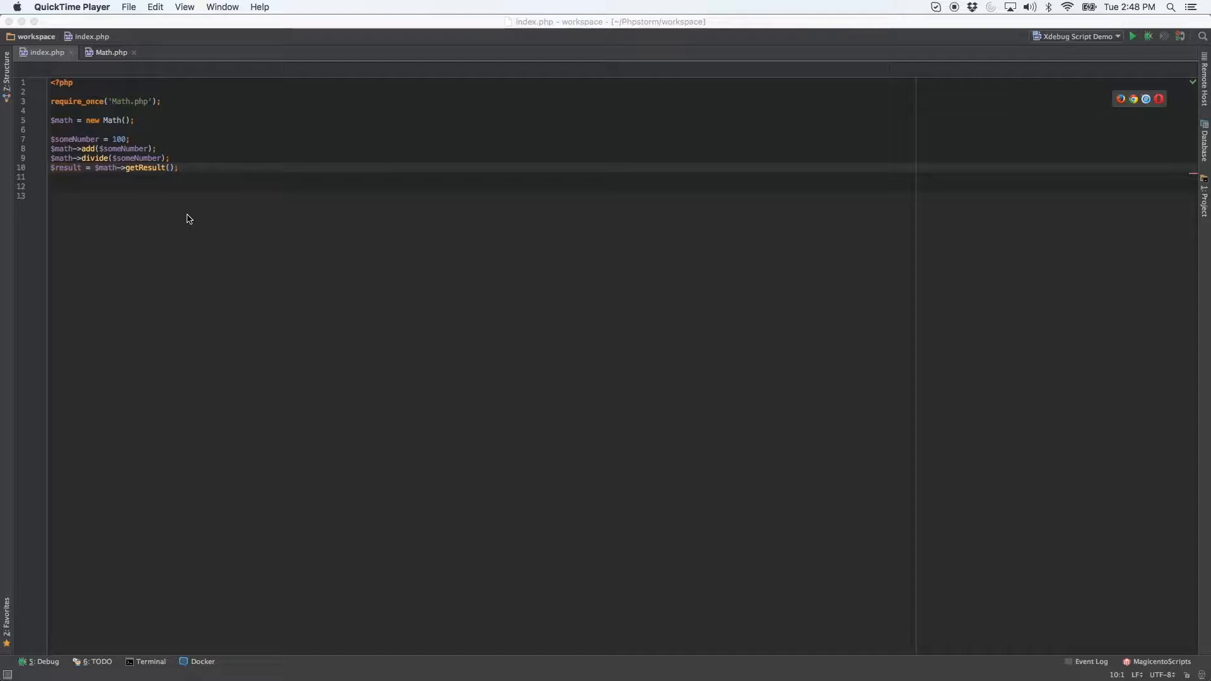
mouse_move(93, 154)
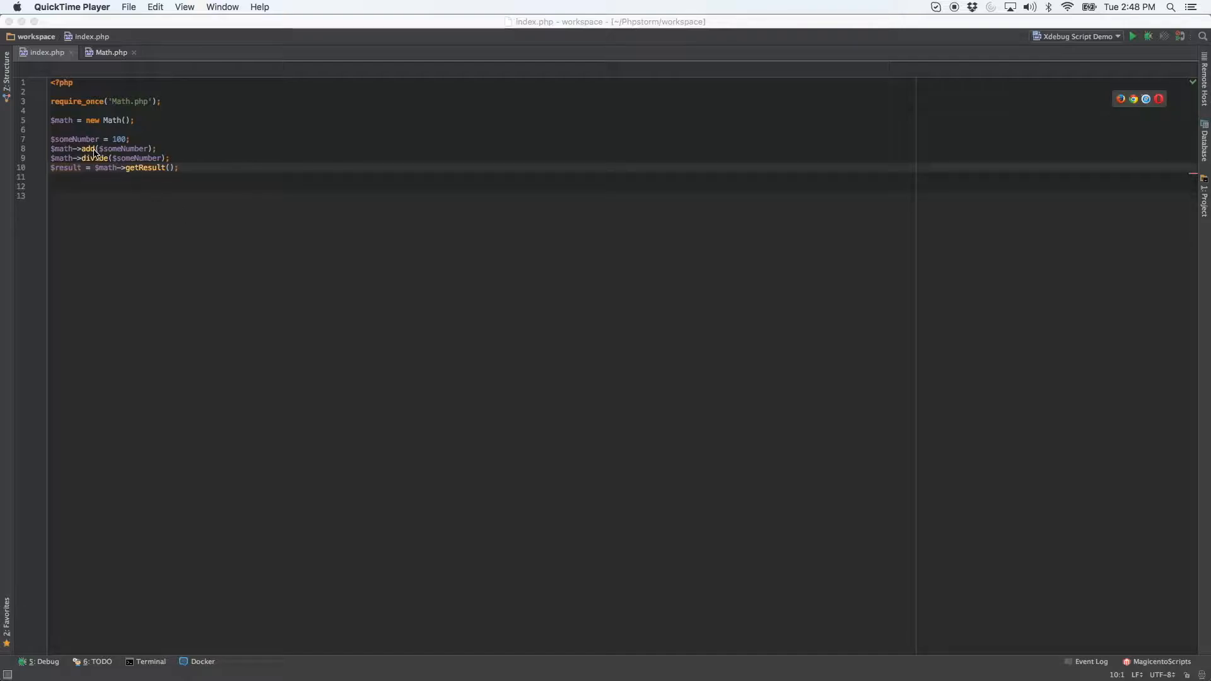
mouse_move(77, 156)
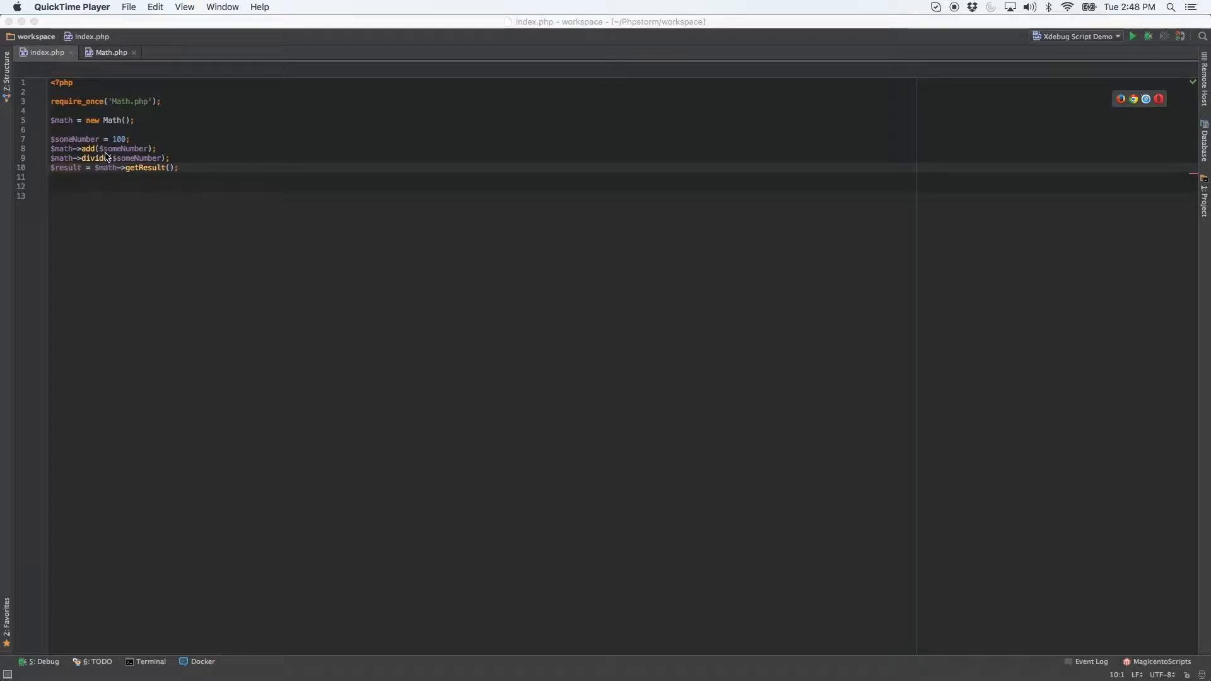
mouse_move(129, 156)
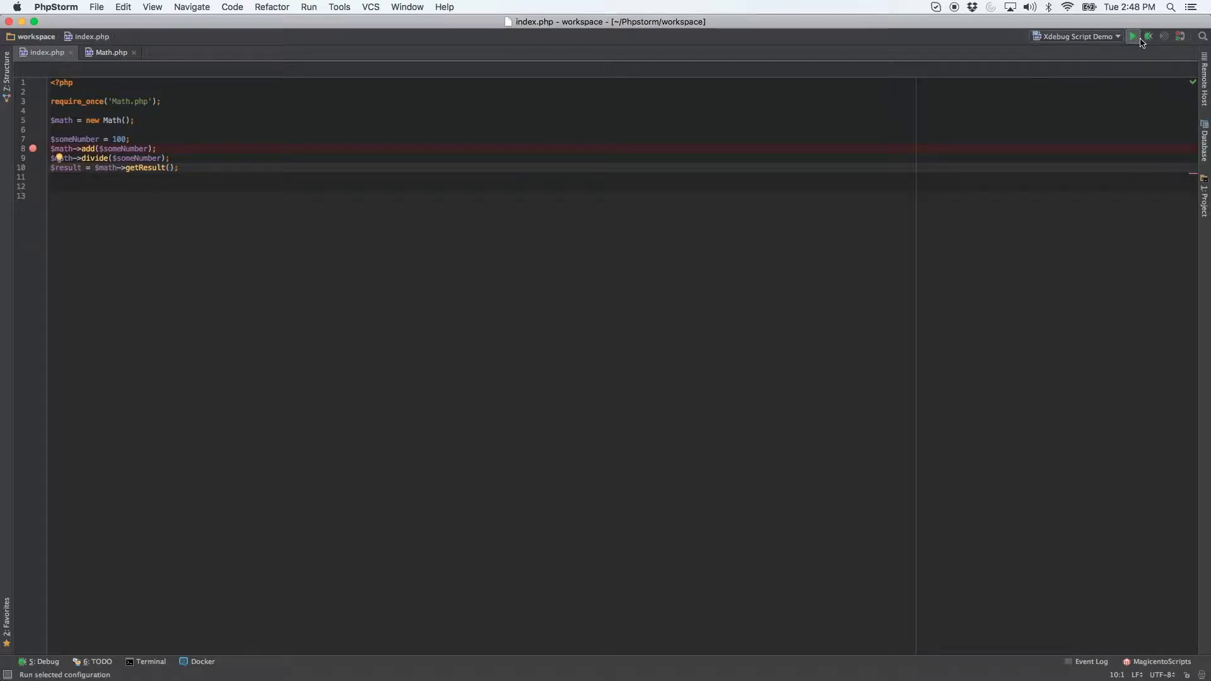
Start the Xdebug Script Demo debug run and step over add and divide to line 10, getResult showing 1
left_click(1148, 36)
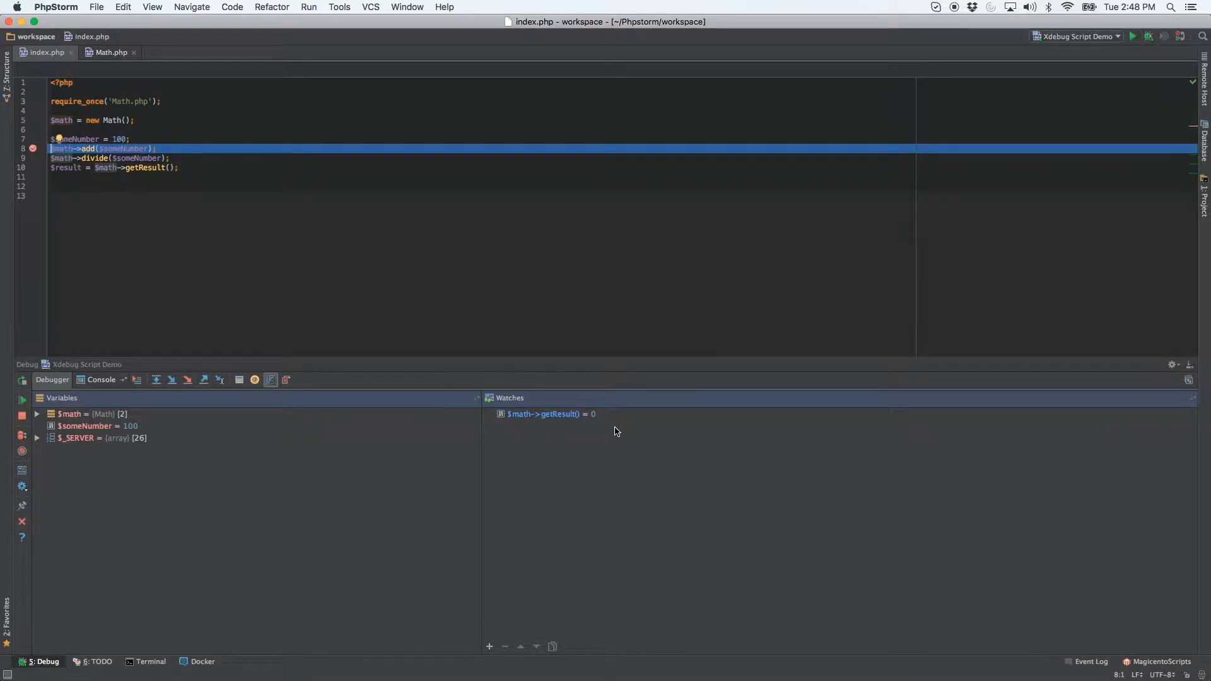
mouse_move(592, 423)
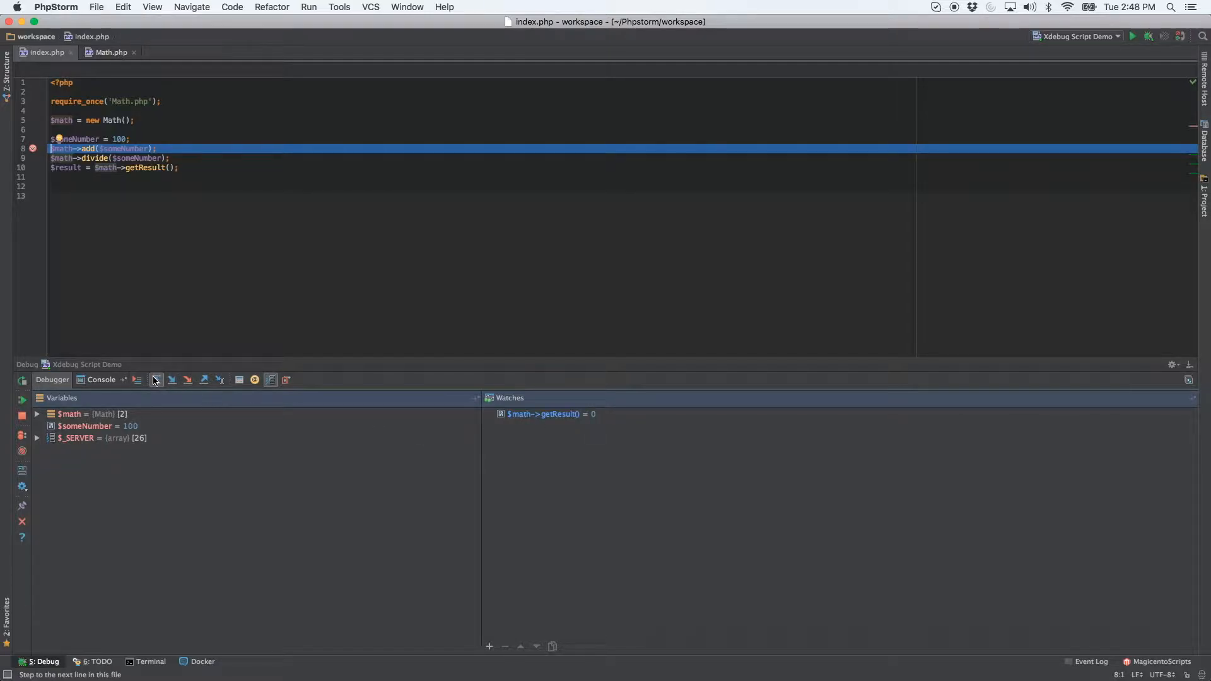
left_click(156, 380)
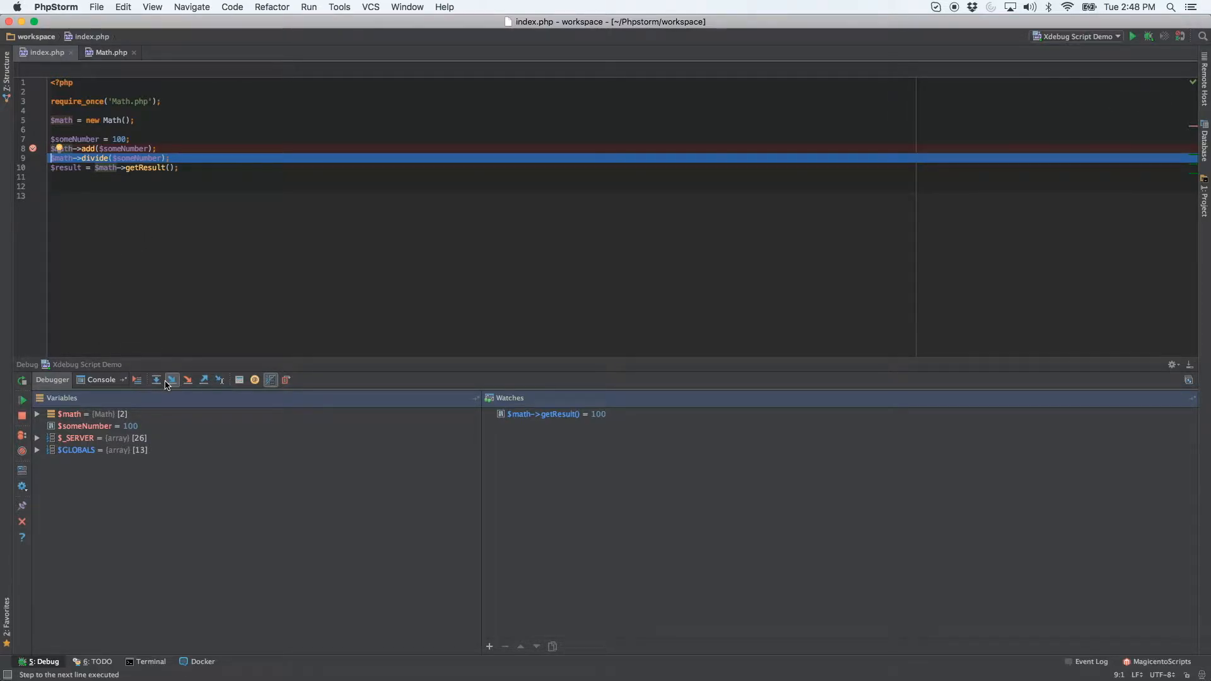
left_click(156, 379)
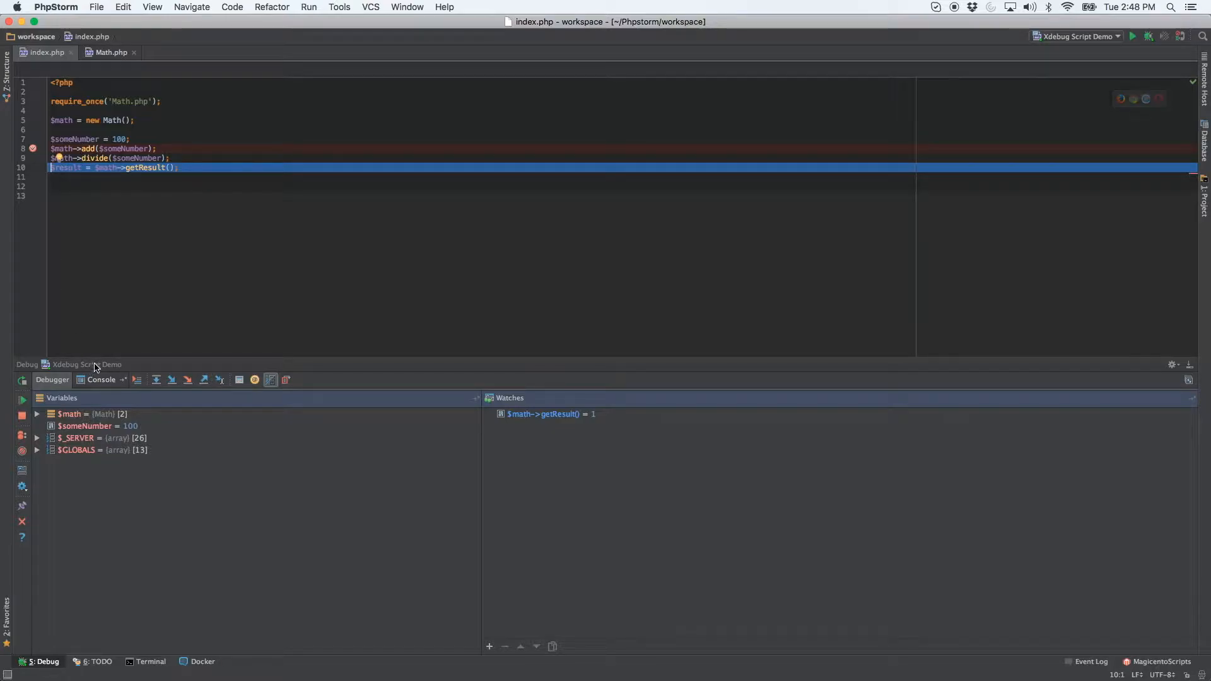
mouse_move(123, 148)
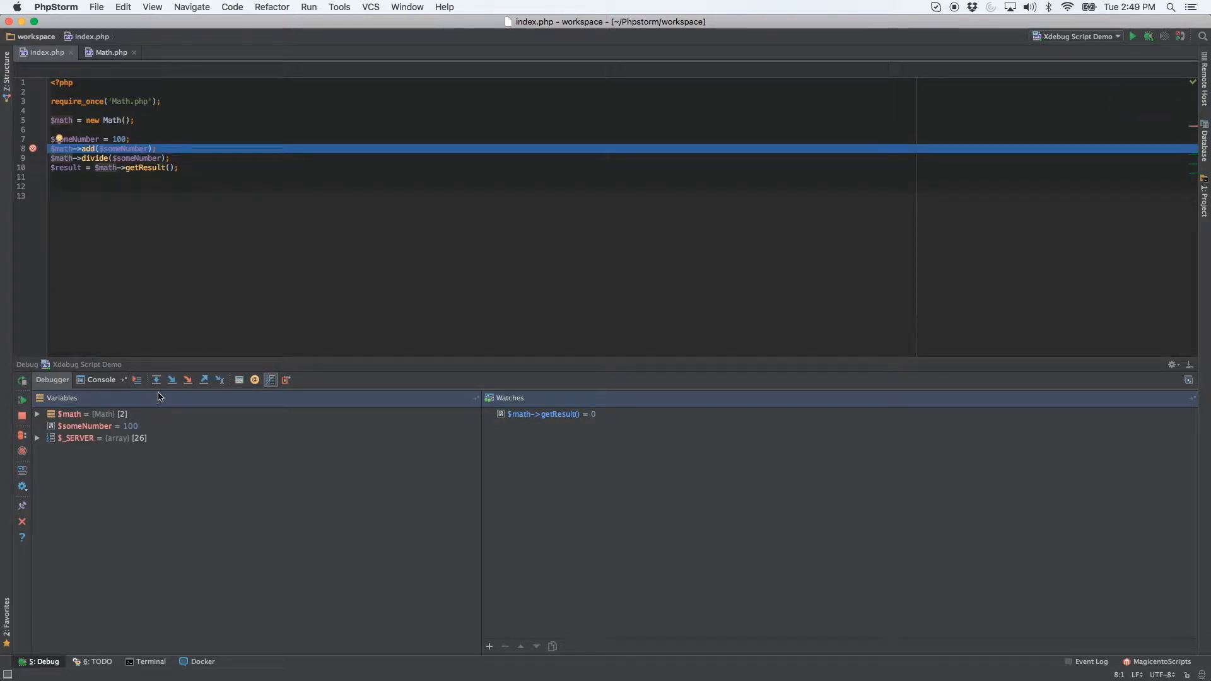
Step over the add call so execution pauses on the divide line with getResult at 100
left_click(157, 380)
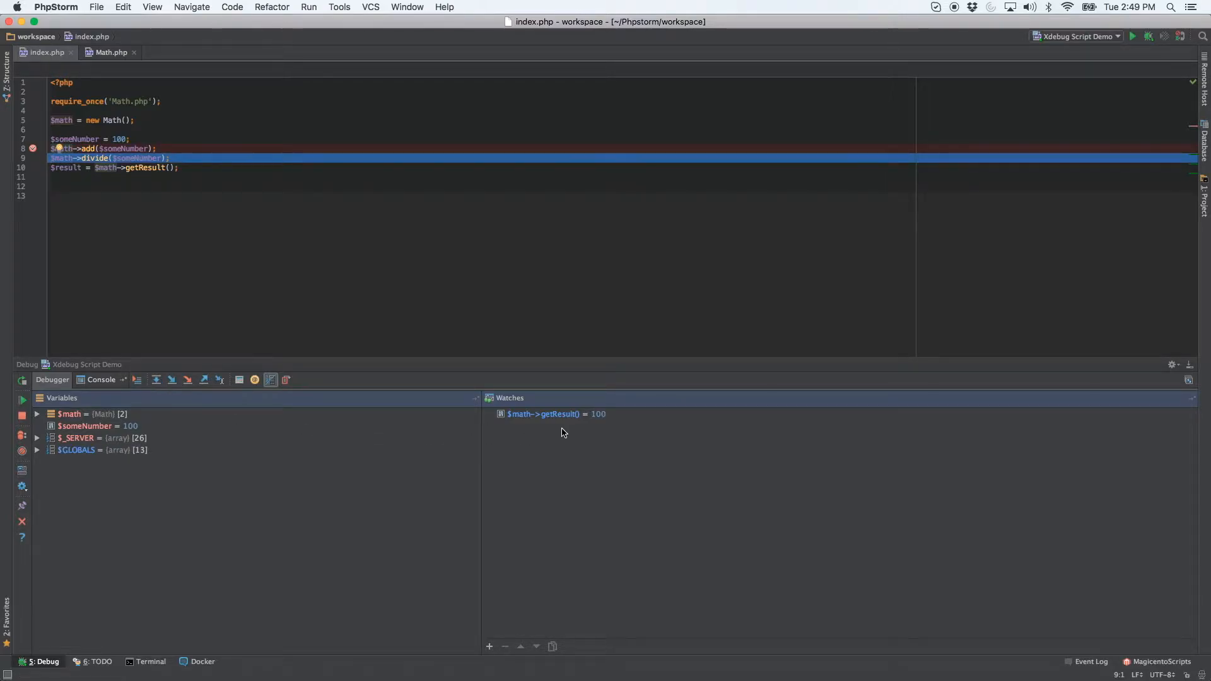
mouse_move(590, 429)
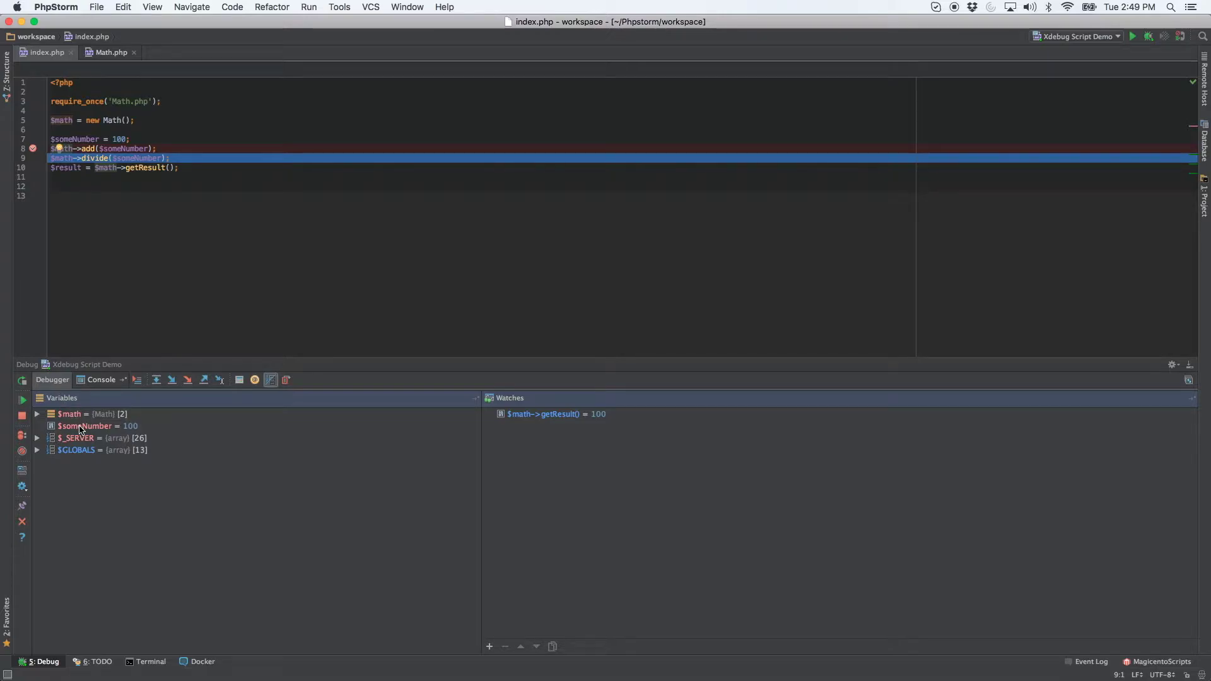
Bring up the Variables-pane actions for $someNumber to set its value to 50
right_click(82, 427)
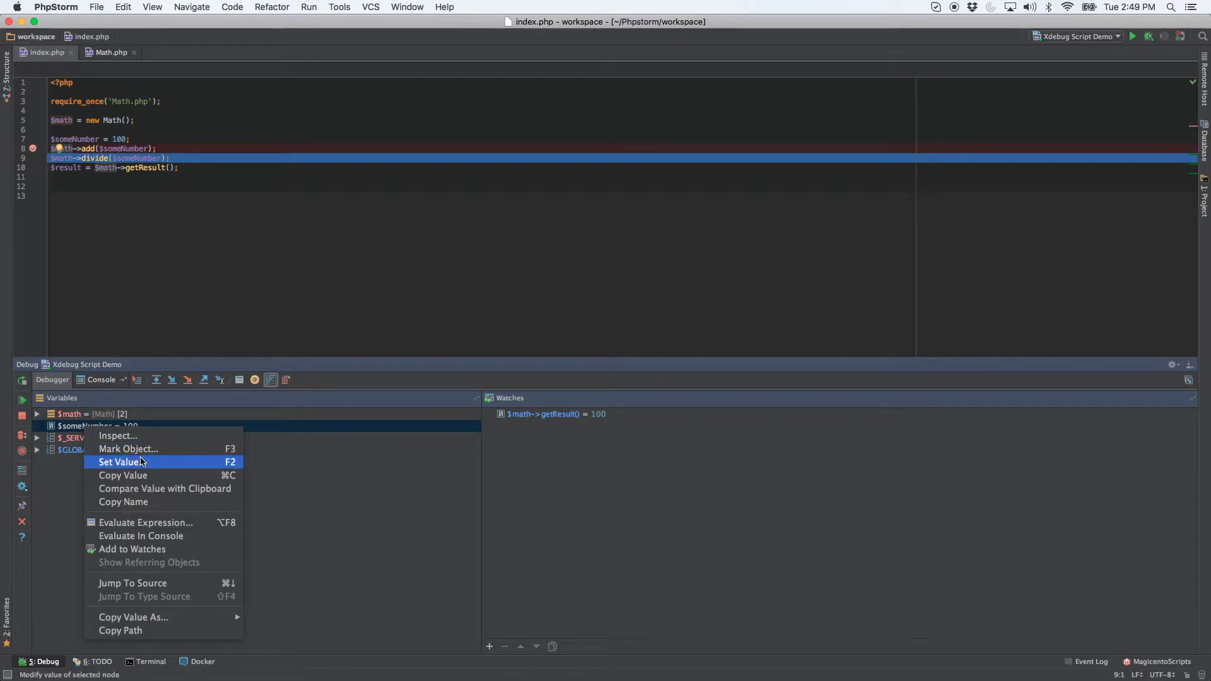
mouse_move(140, 464)
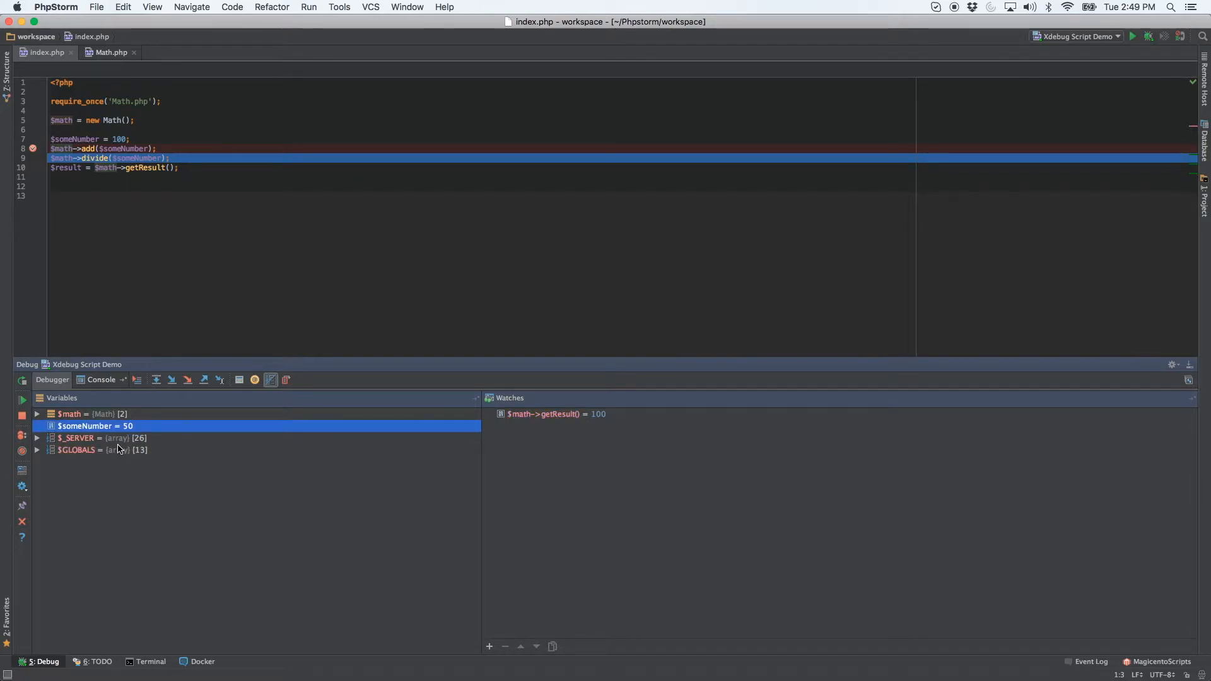
mouse_move(103, 215)
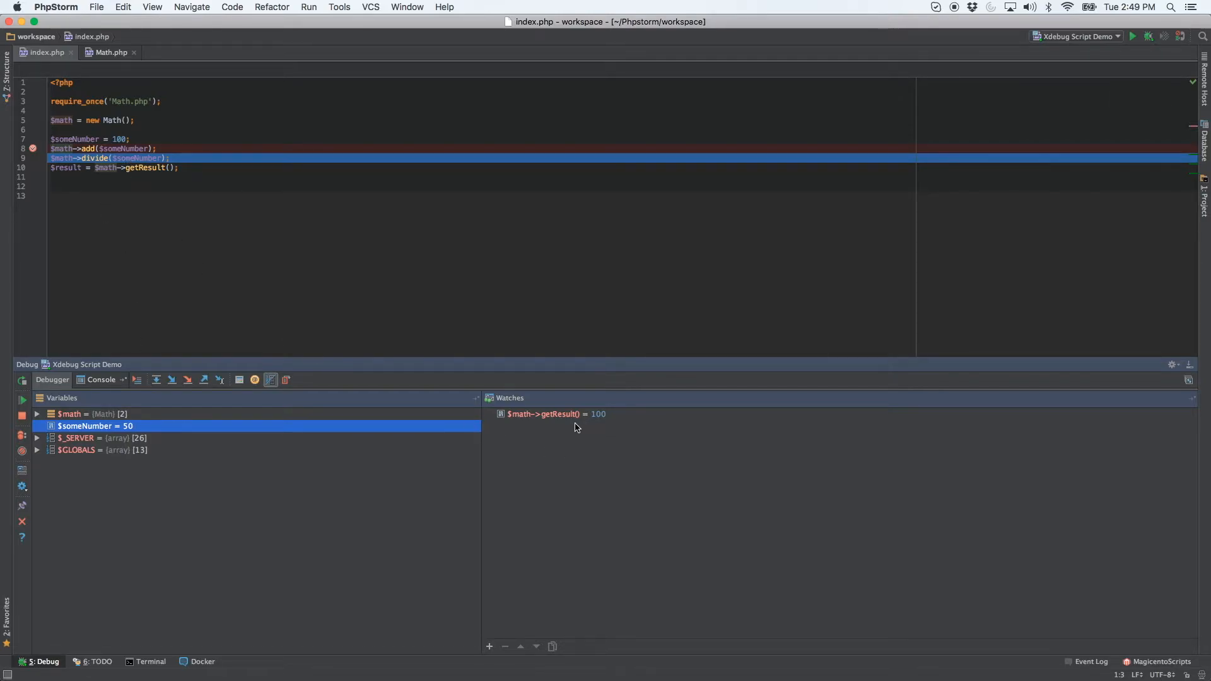
Step over the divide call with someNumber at 50 so the getResult watch shows 2
left_click(156, 380)
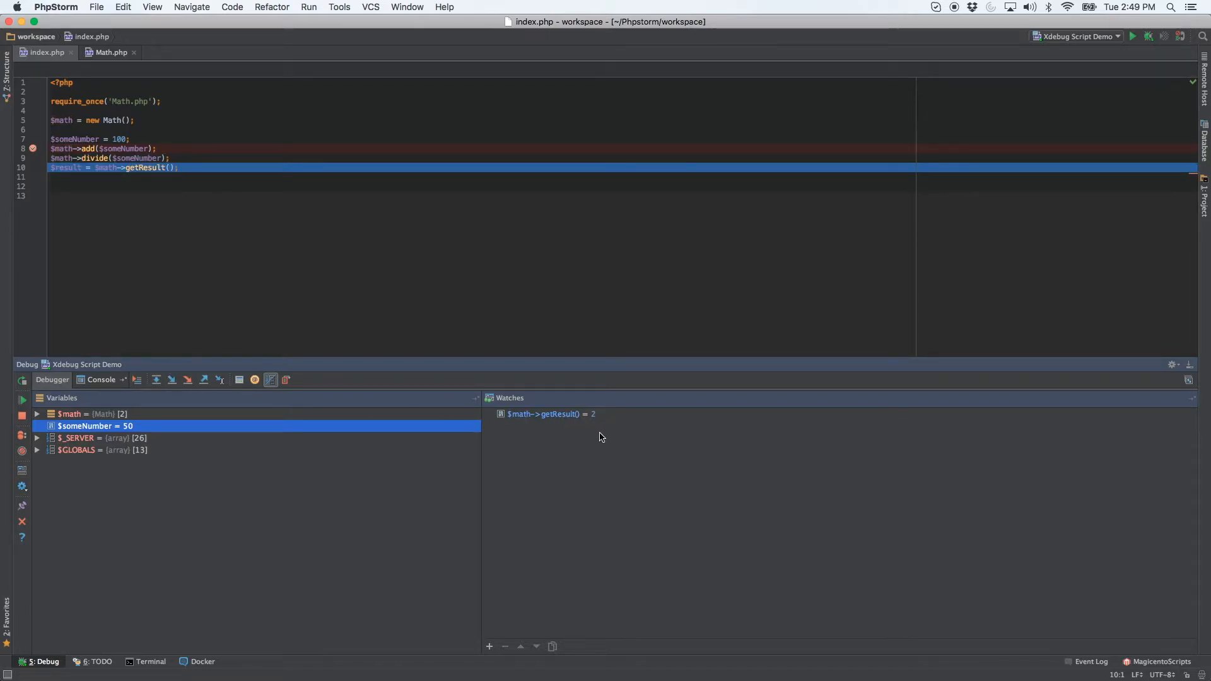
mouse_move(593, 438)
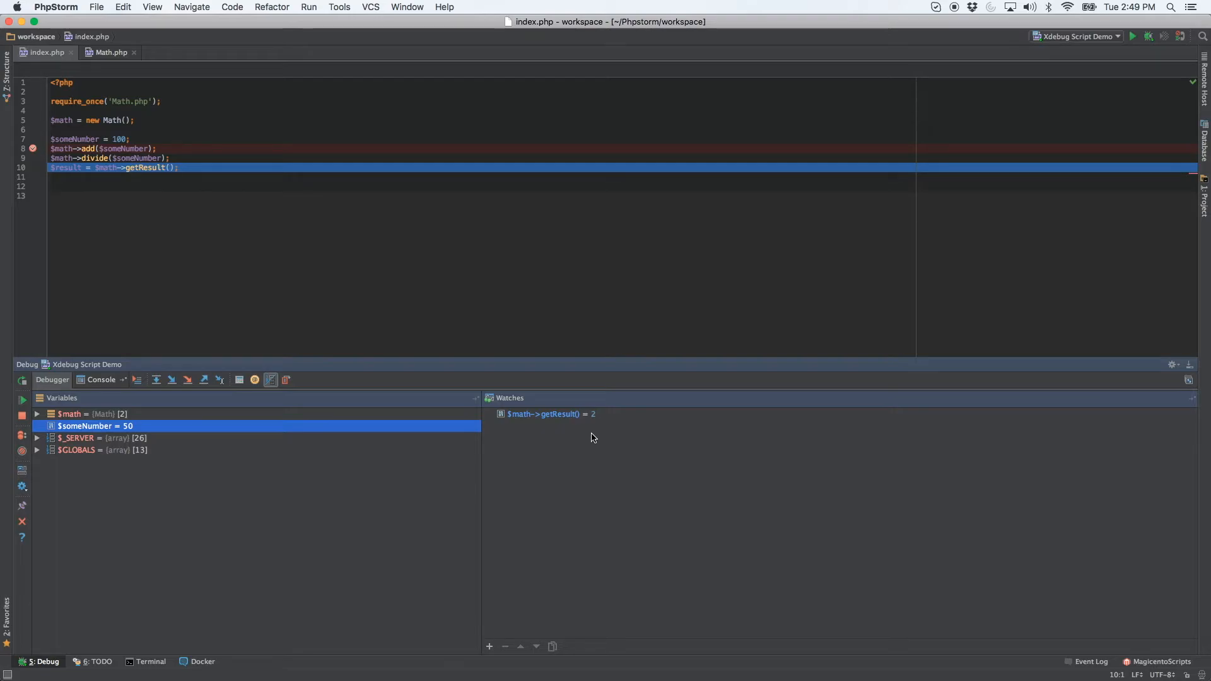